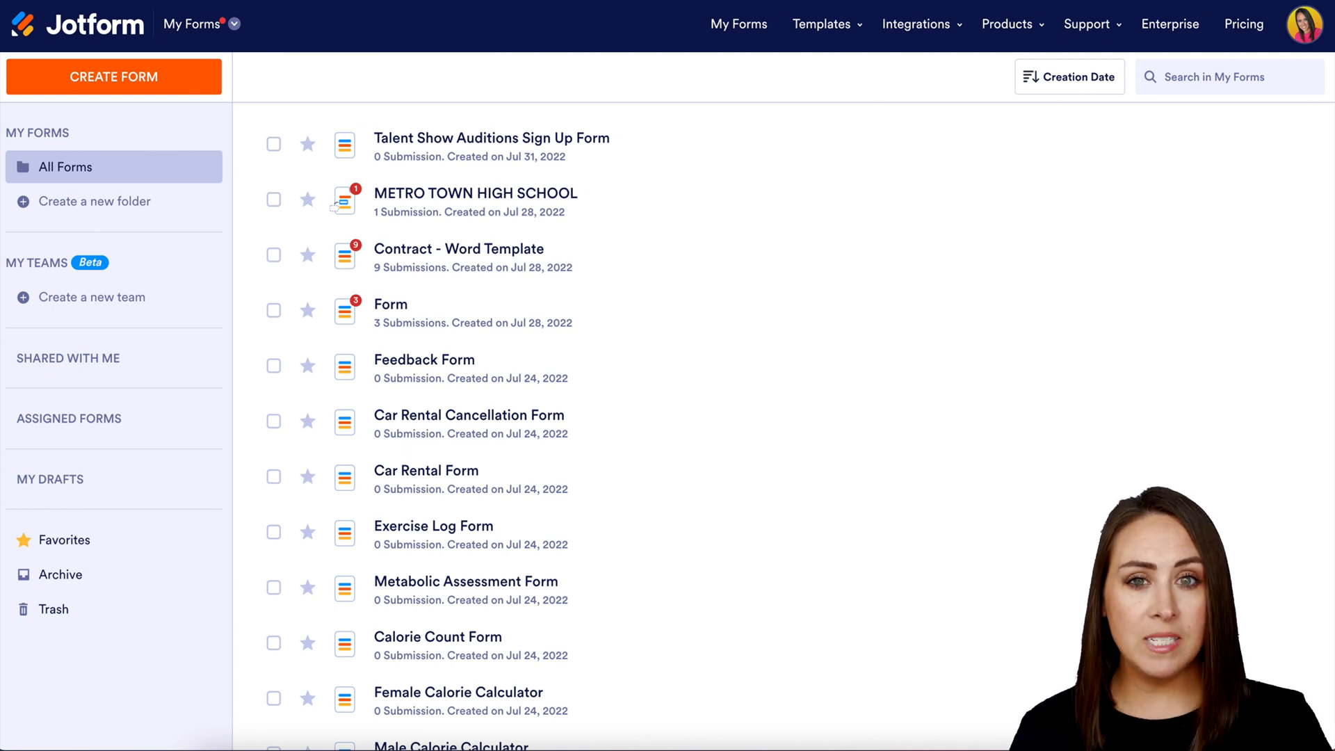
pyautogui.moveTo(730, 657)
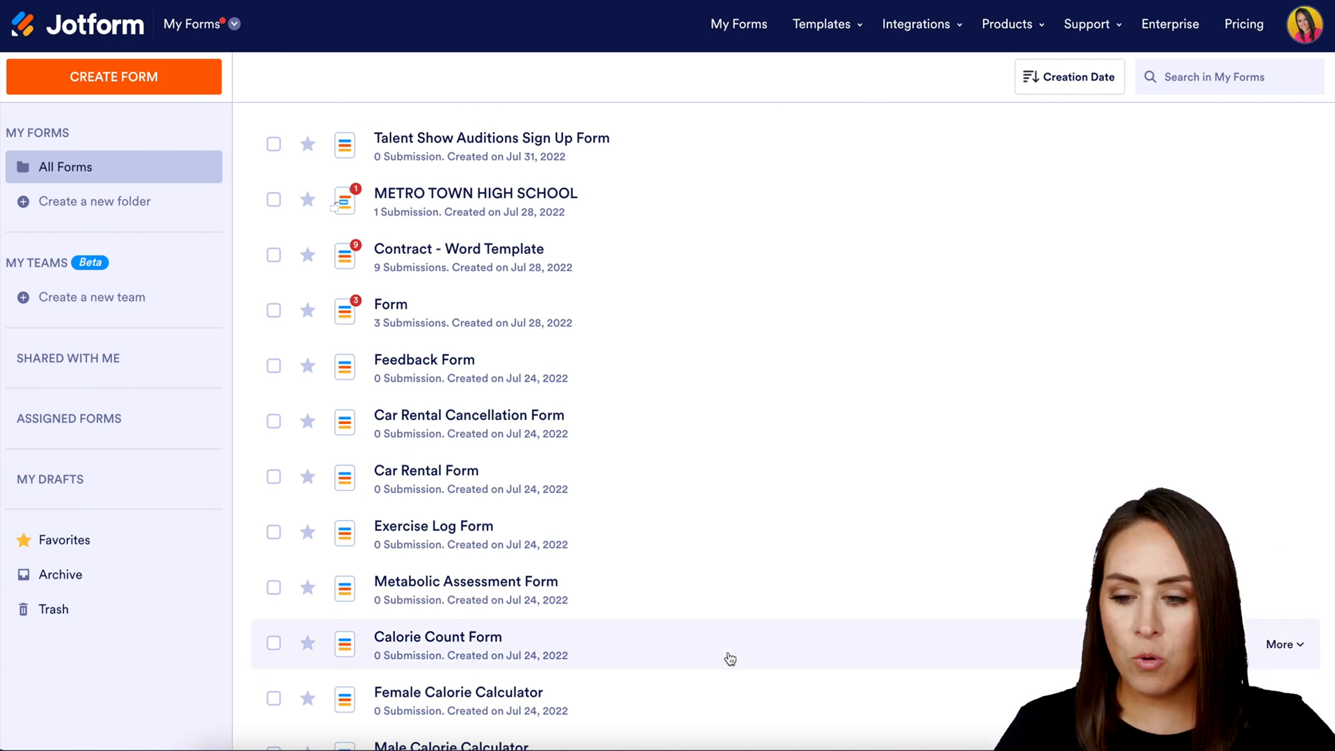
# - Start a new form from My Forms, reaching the Create a Form options
pyautogui.click(112, 75)
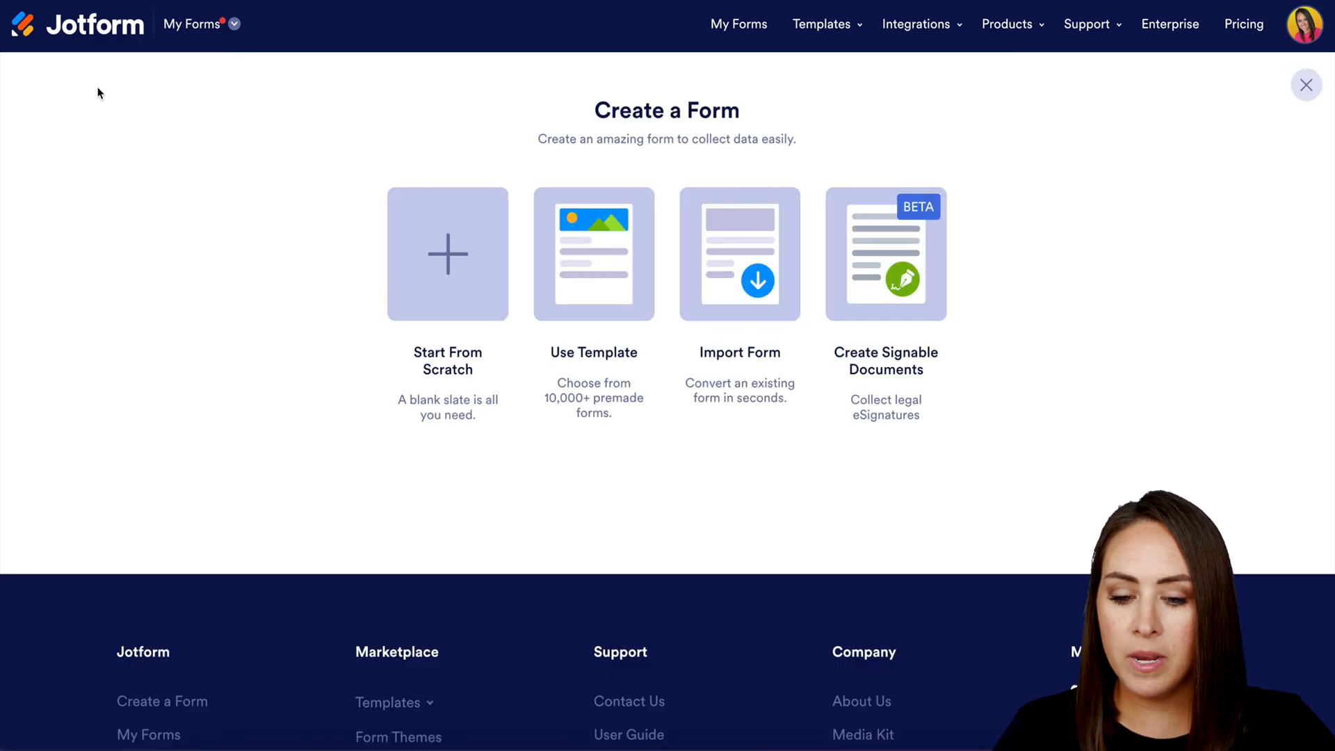
# - Search templates for 'cons' and start from the Tattoo Consent Form template
pyautogui.click(594, 253)
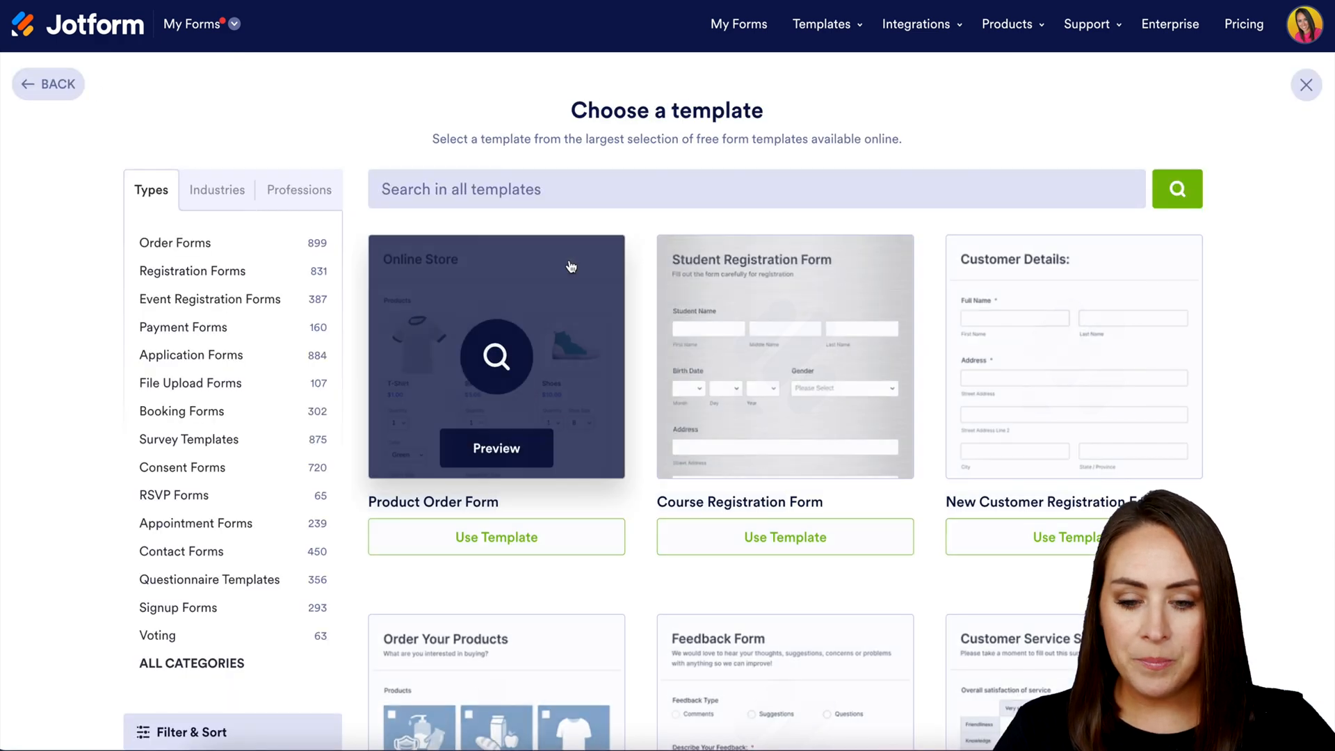
pyautogui.write('cons')
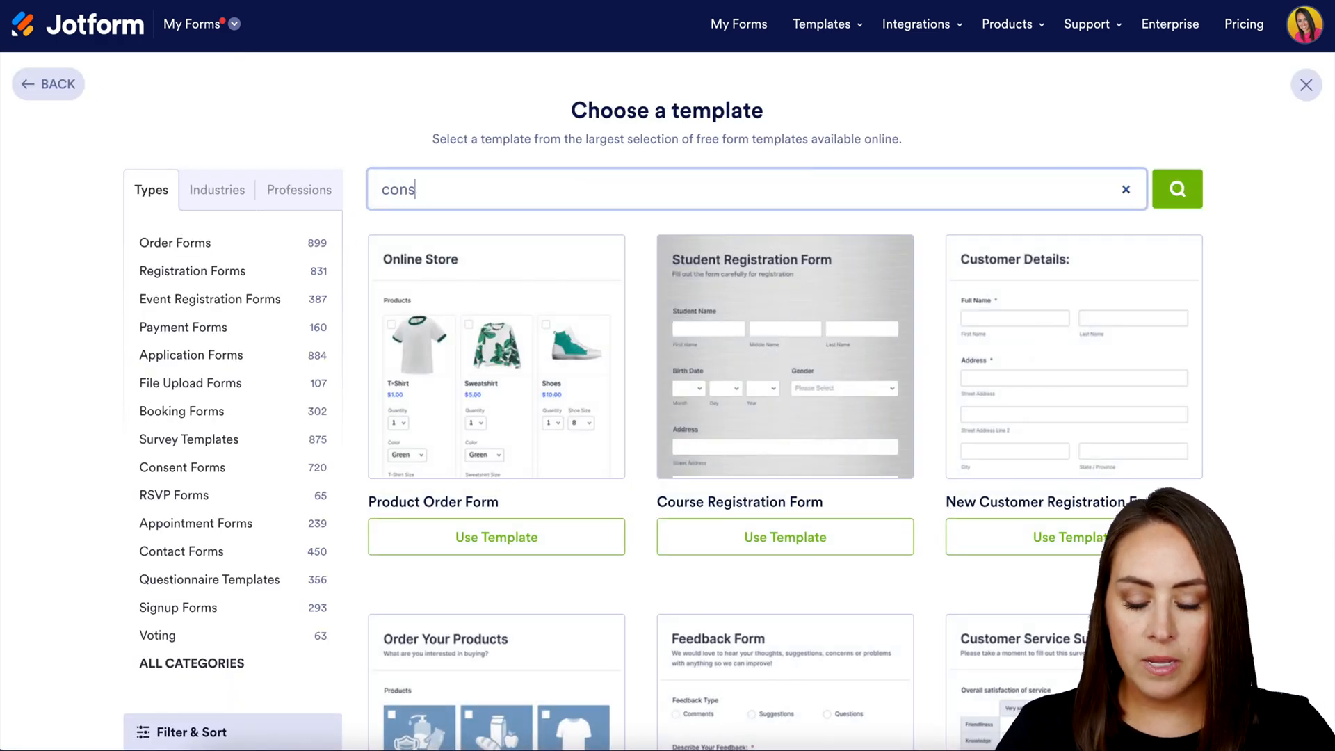
pyautogui.scroll(-3)
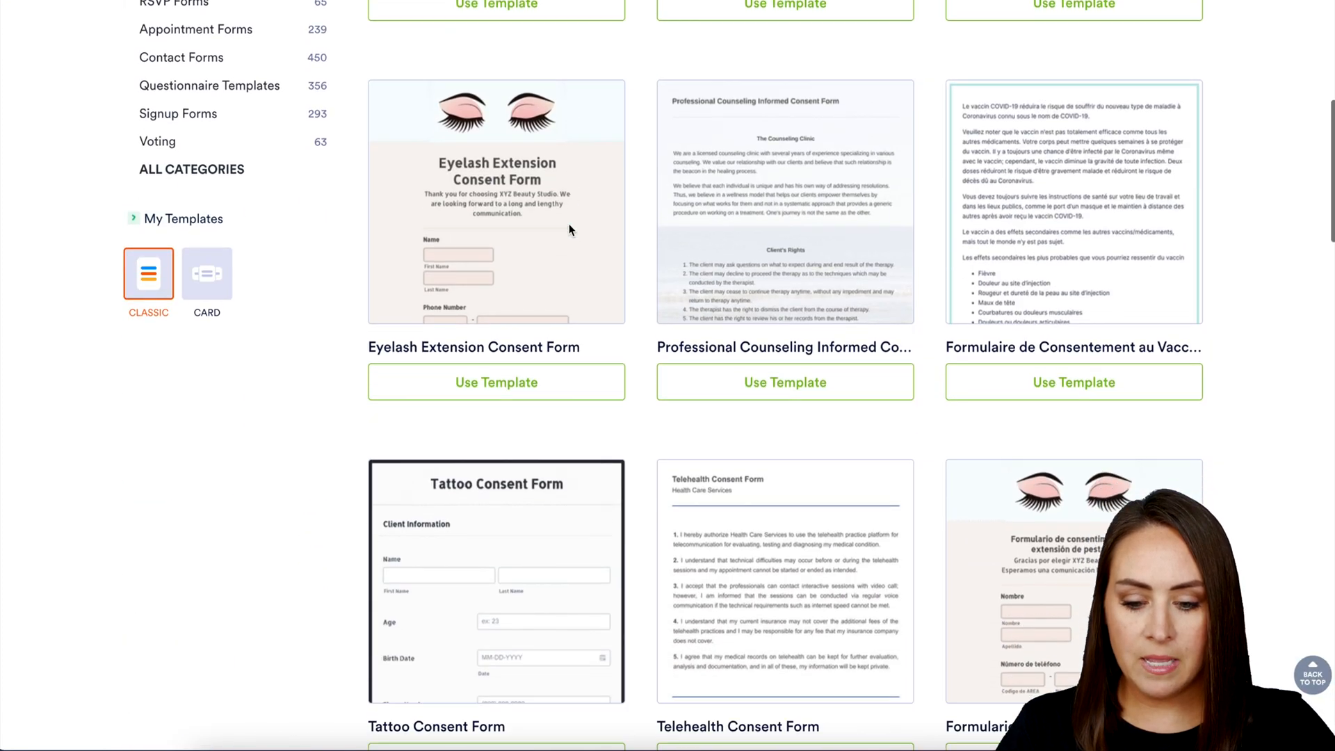
pyautogui.scroll(-3)
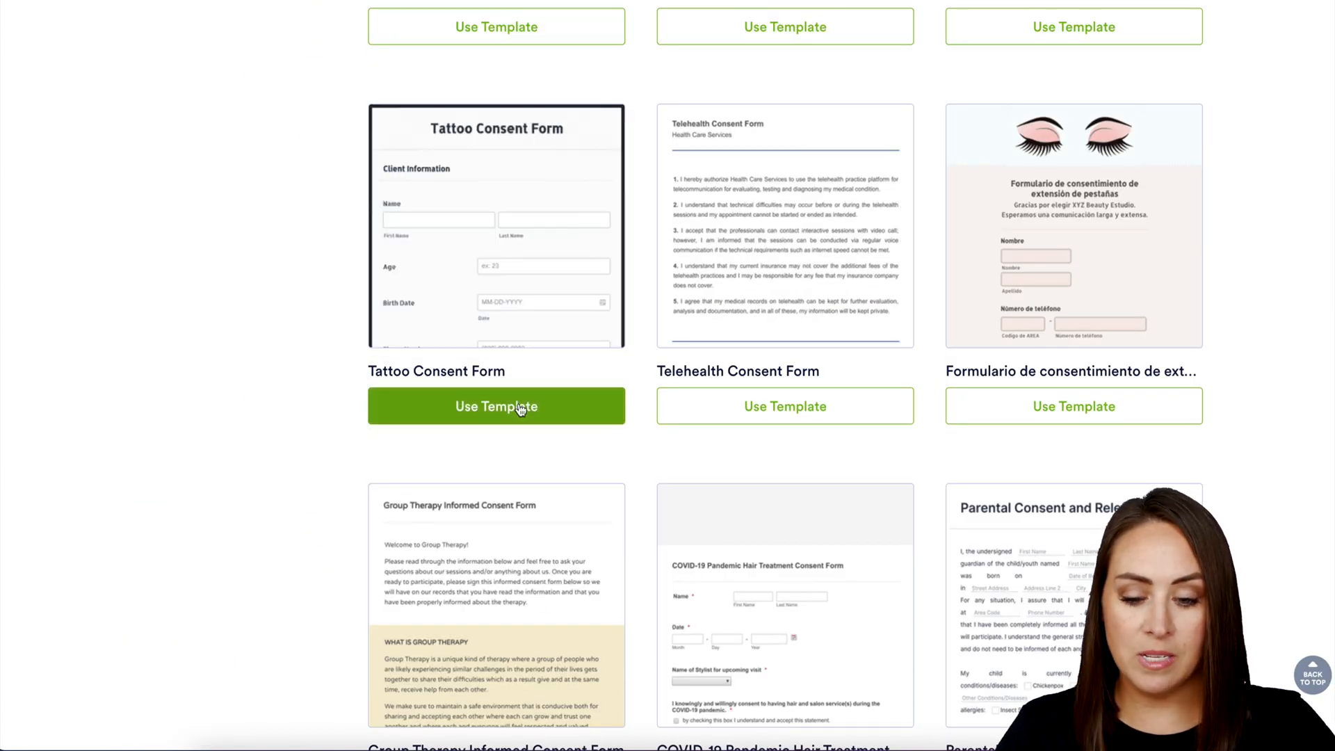
pyautogui.click(495, 406)
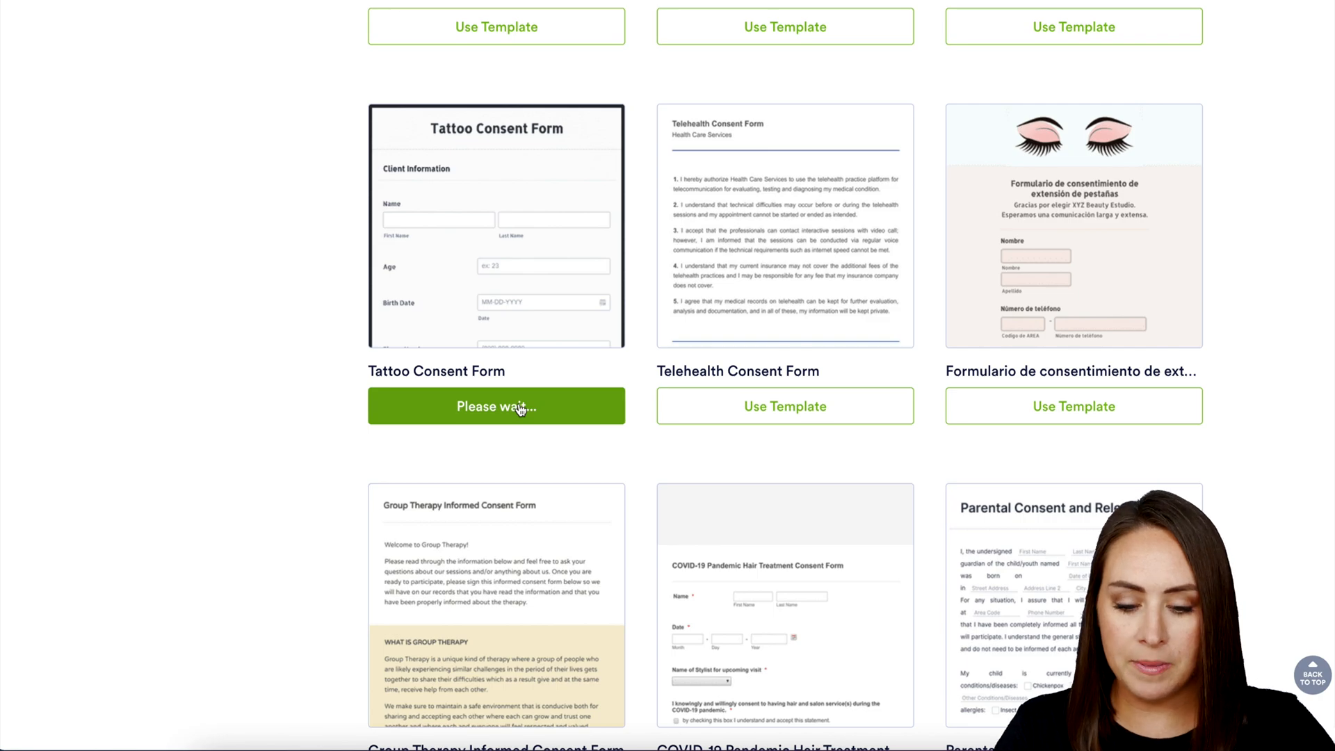
pyautogui.click(495, 406)
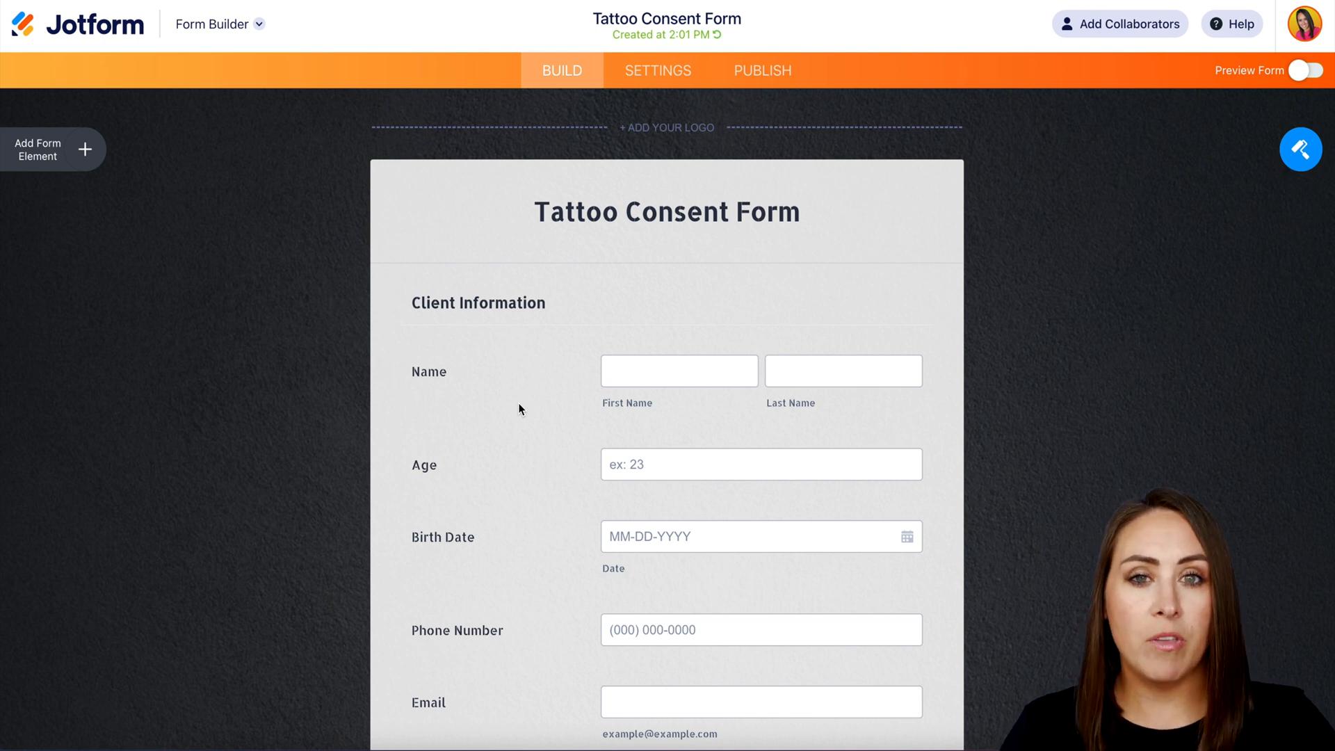
# - Add an Appointment field below the client signature at the end of the form
pyautogui.scroll(-3)
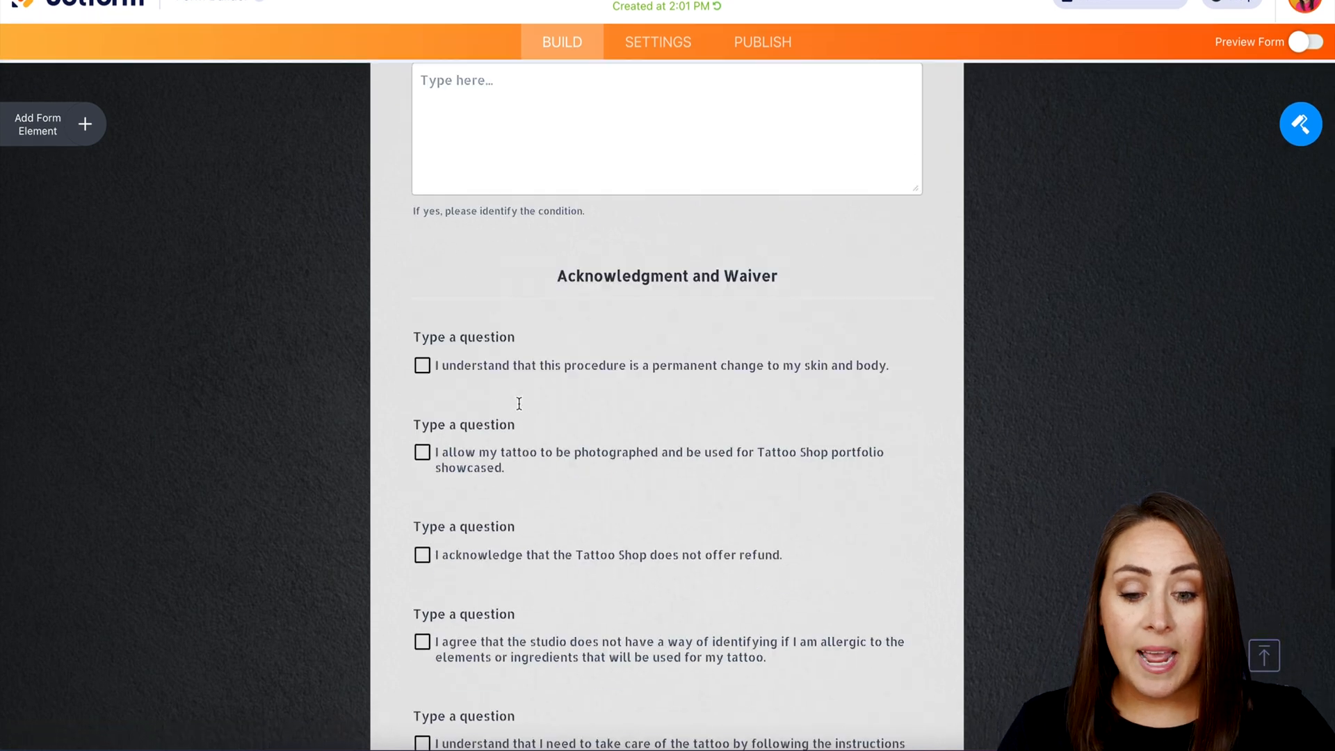
pyautogui.scroll(-3)
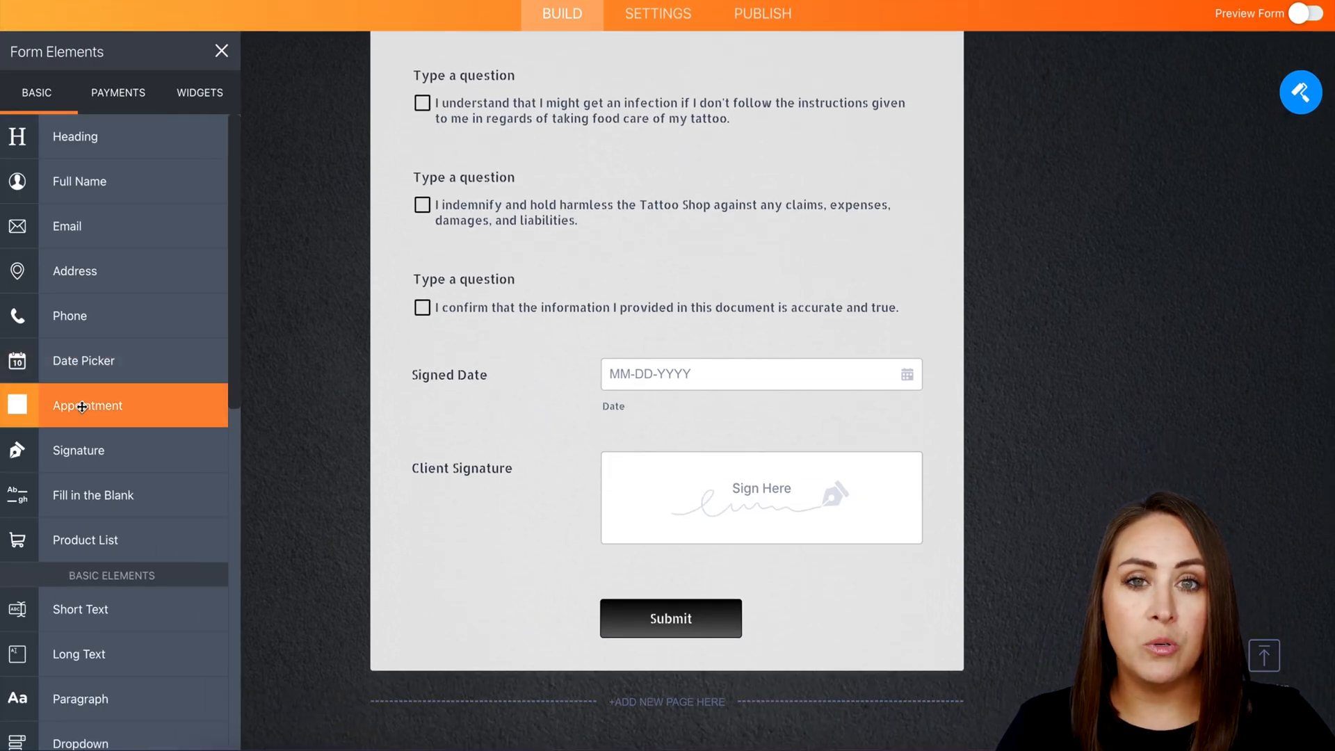
pyautogui.click(87, 405)
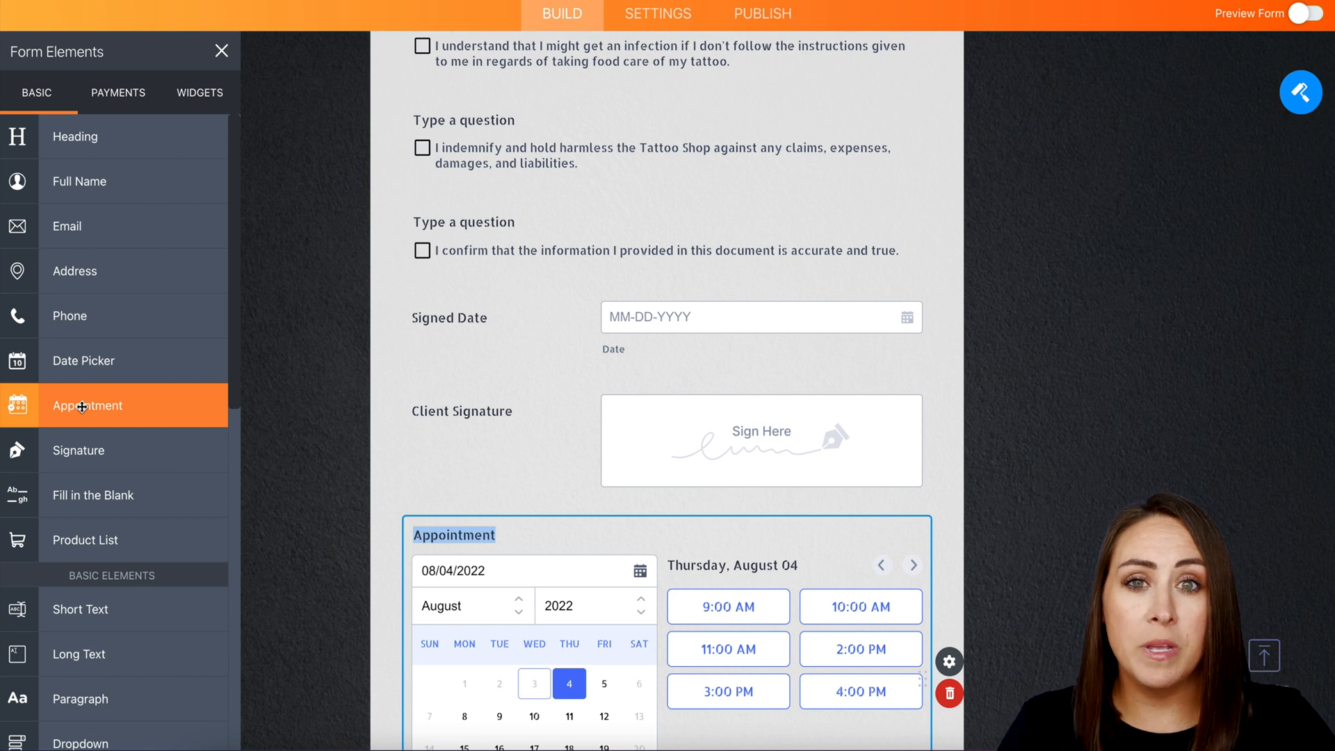
pyautogui.moveTo(118, 93)
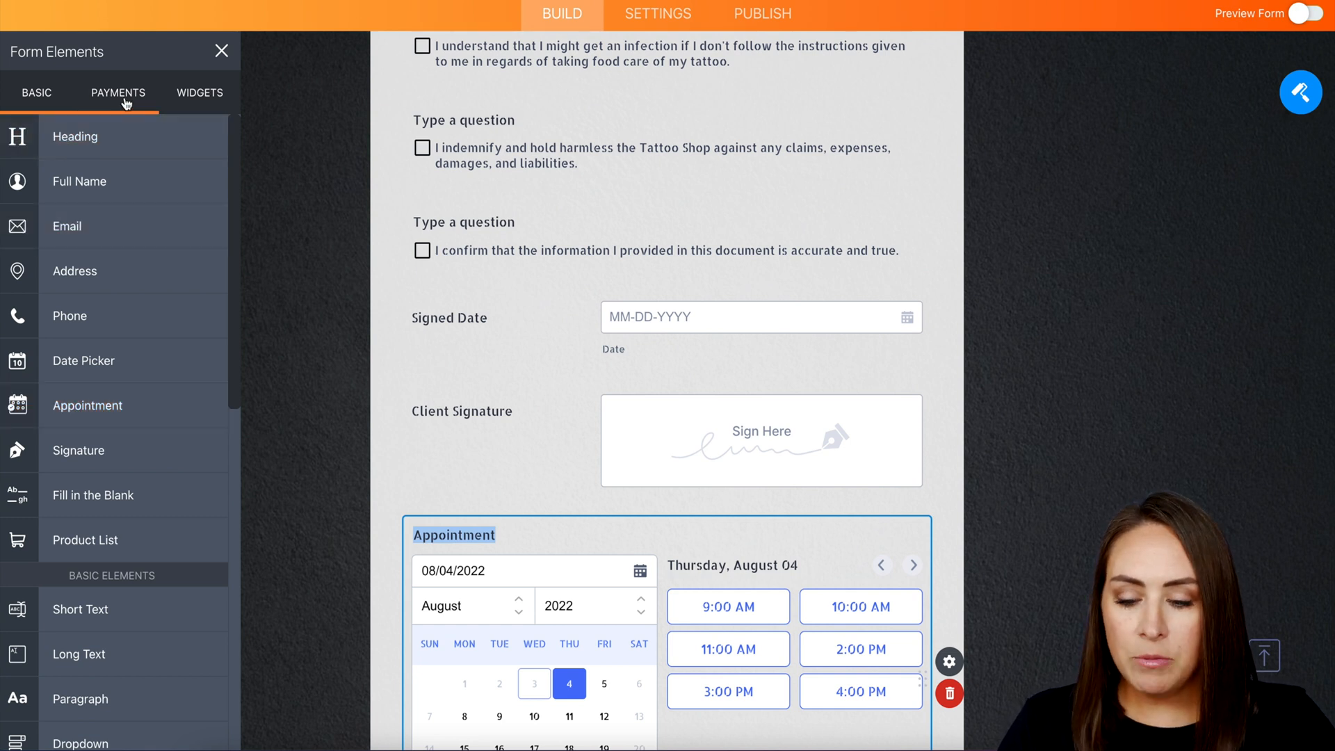
# - Add a Square payment block accepting Credit Card, Apple Pay, Google Pay and Cash App Pay
pyautogui.click(117, 93)
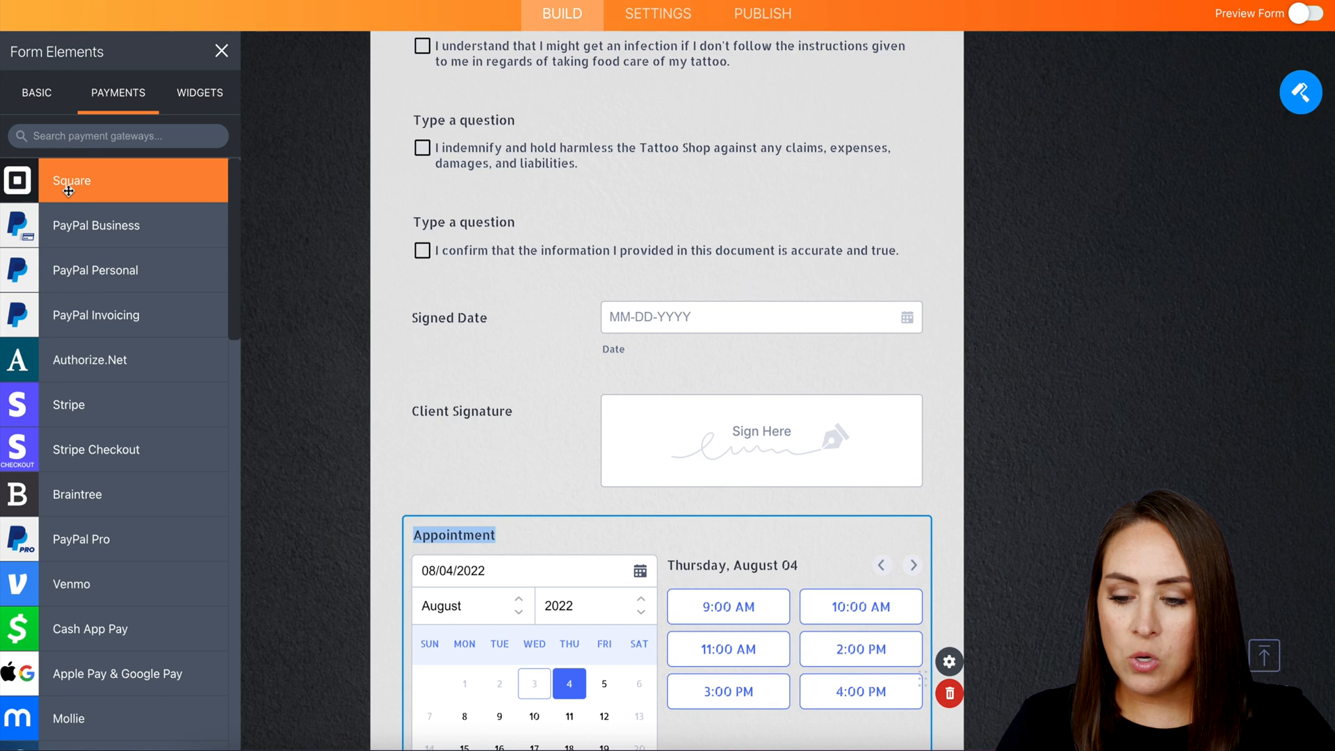
pyautogui.click(72, 179)
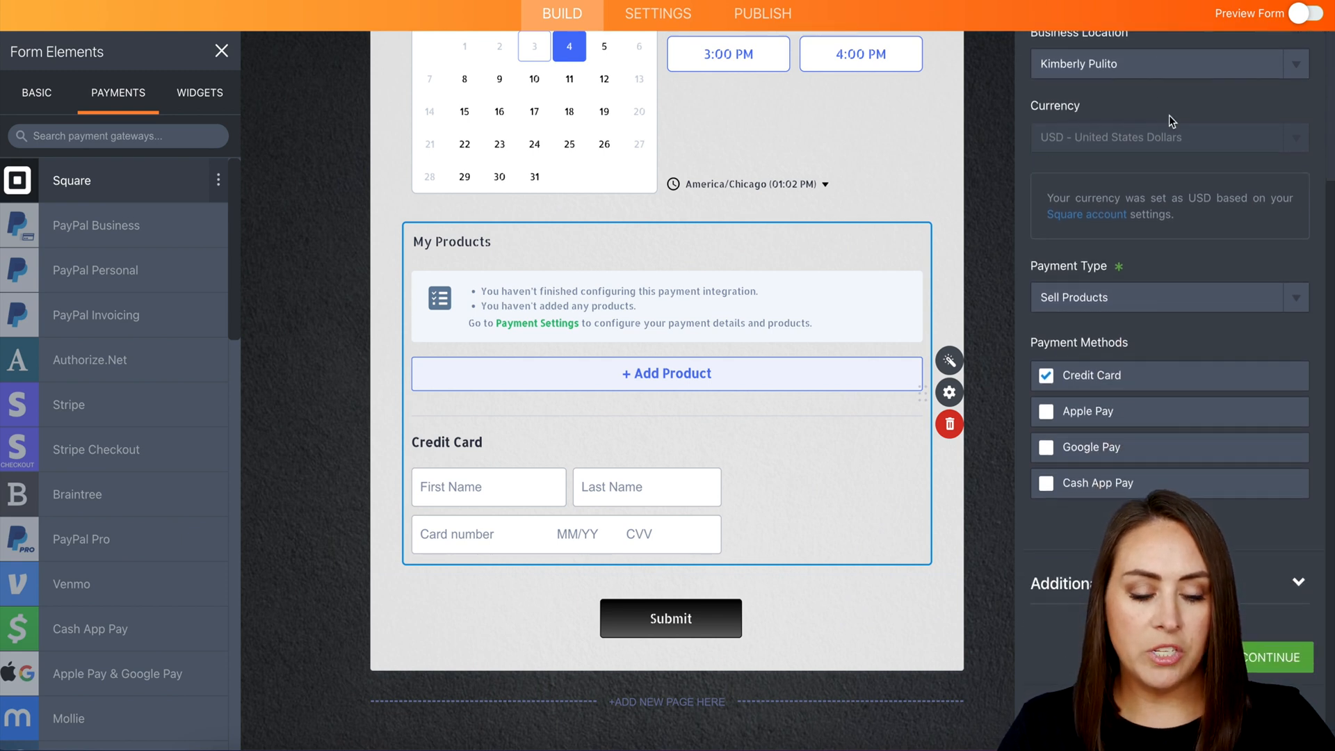
pyautogui.click(1167, 297)
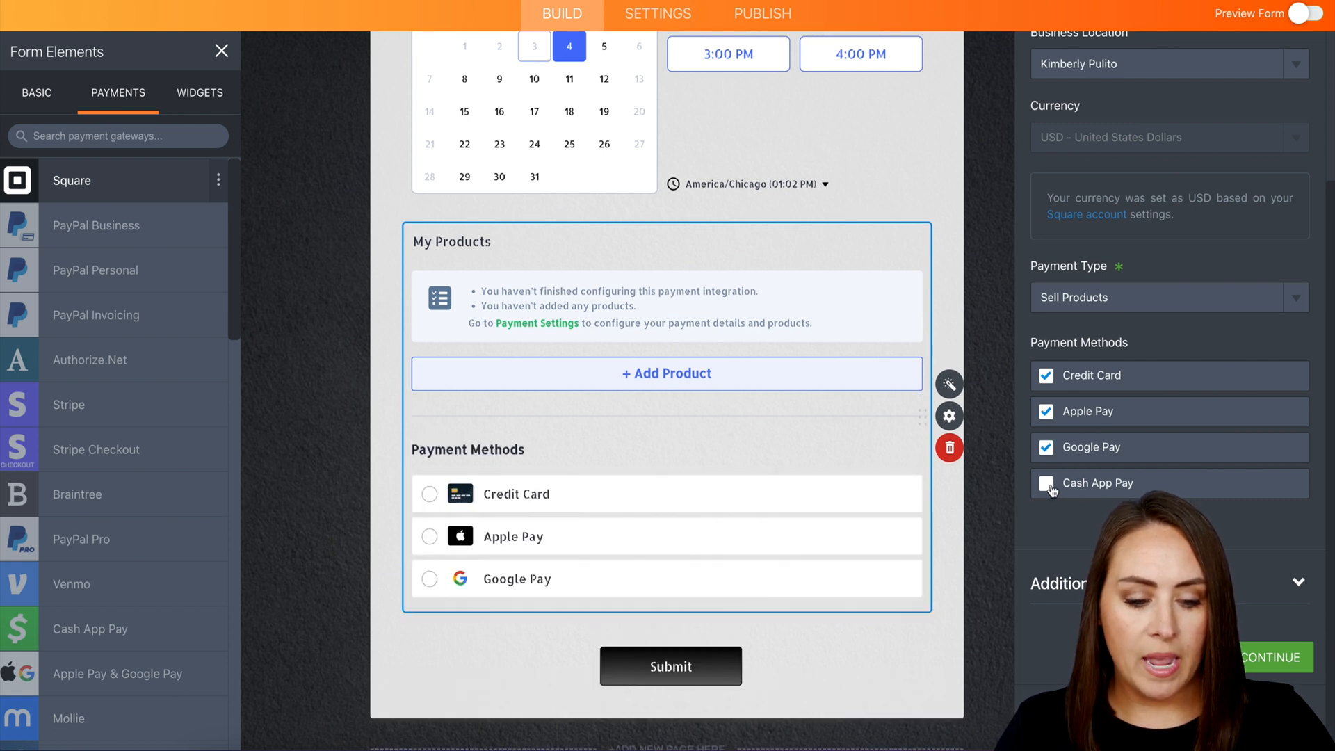
pyautogui.click(1046, 482)
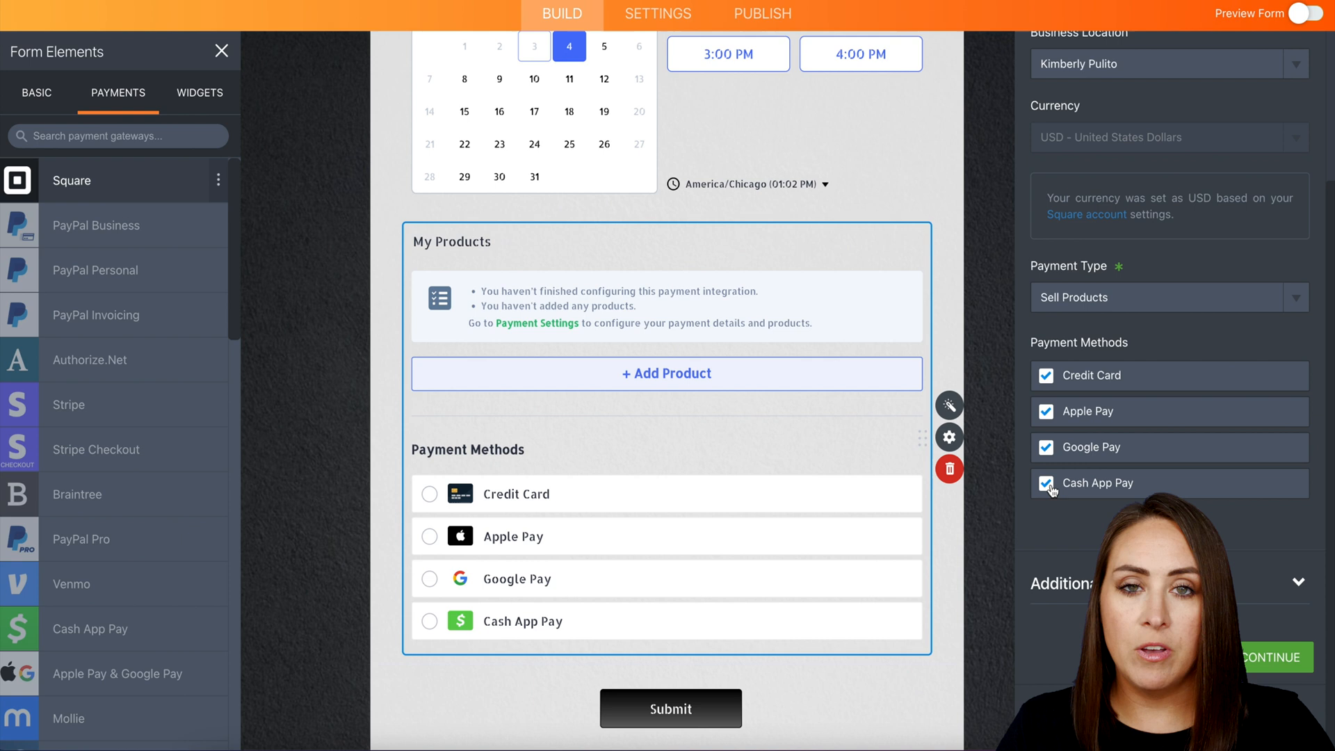